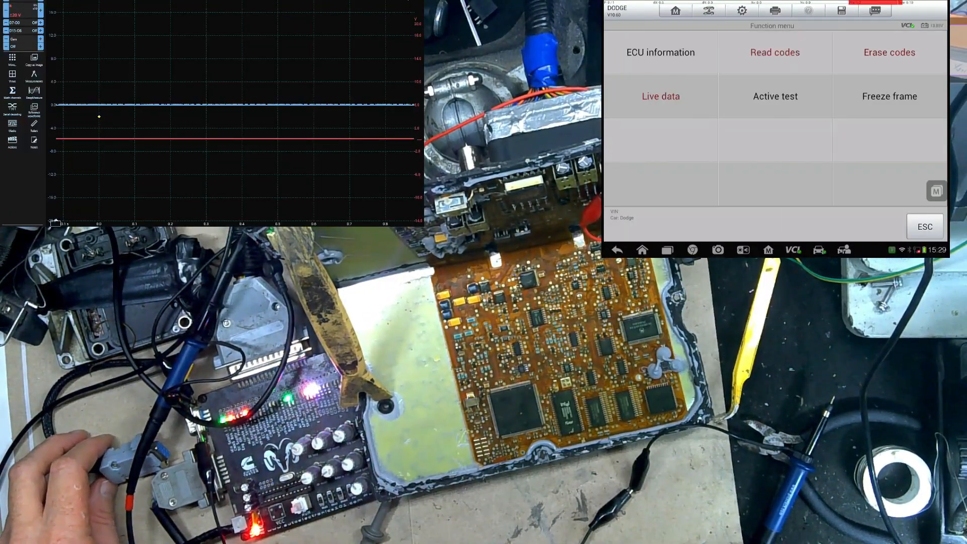
- Read the ECM's stored trouble codes, listing active P0177, P1689 and P0230
left_click(775, 51)
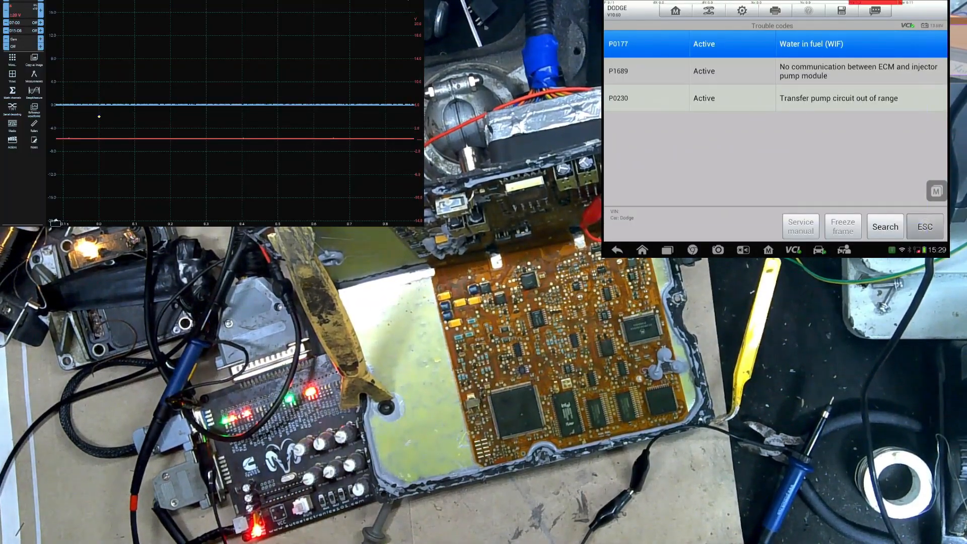
- Erase the ECM's stored codes and re-read them, showing P1689 no longer present
left_click(924, 226)
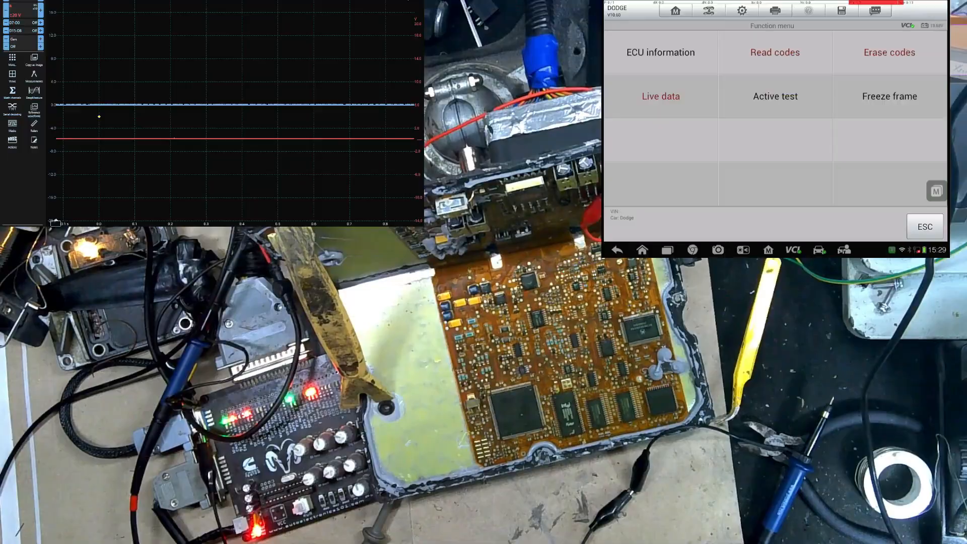
left_click(889, 51)
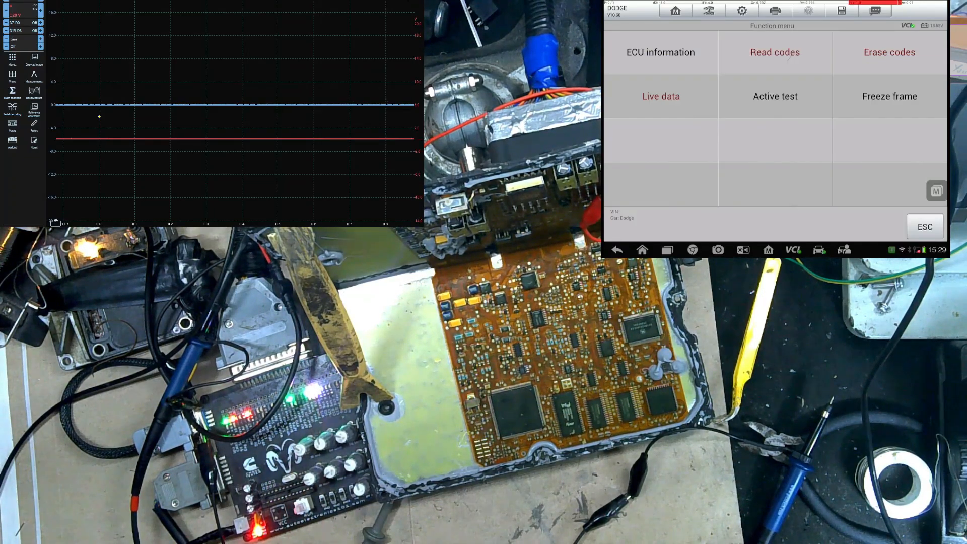
left_click(775, 51)
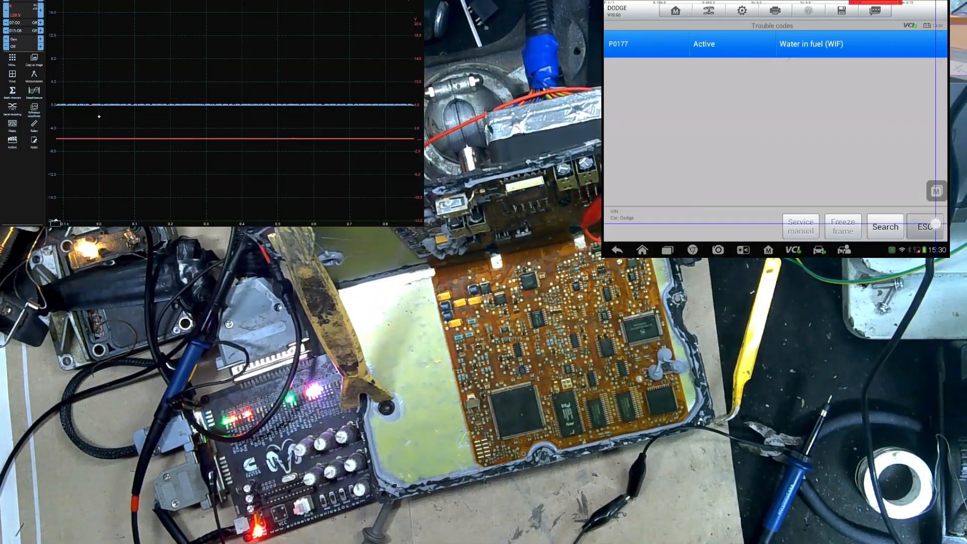
- Read the codes once more to confirm only P0177 and P0230 remain, then return to the function menu
left_click(925, 227)
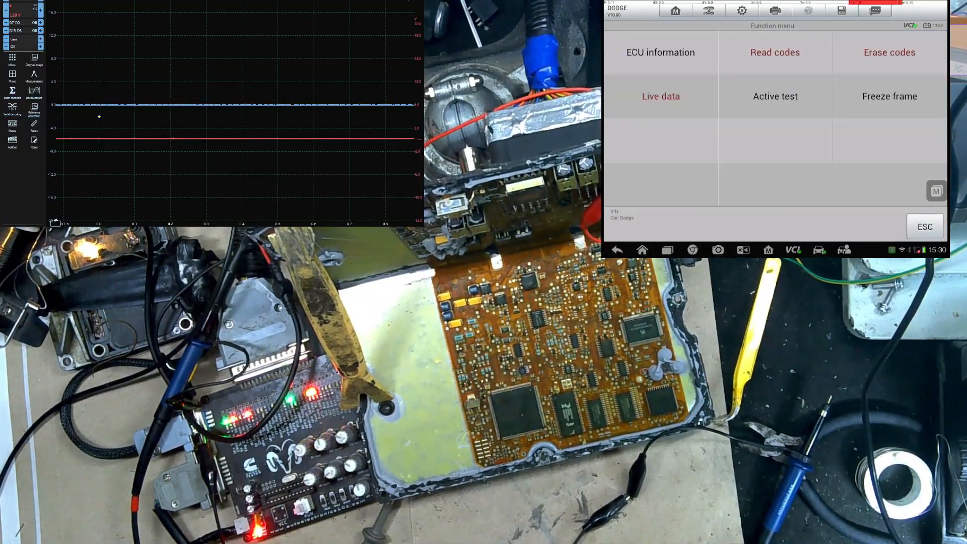
left_click(775, 52)
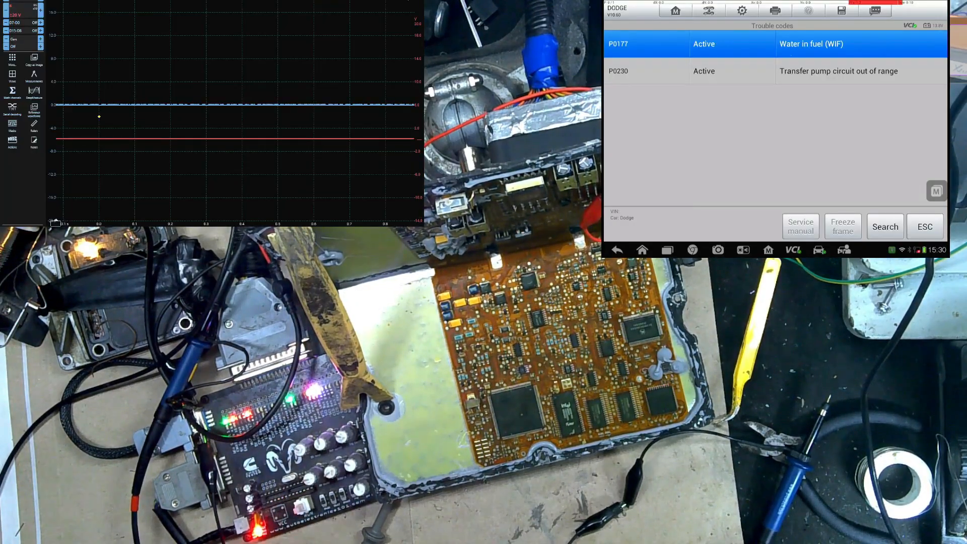
left_click(925, 227)
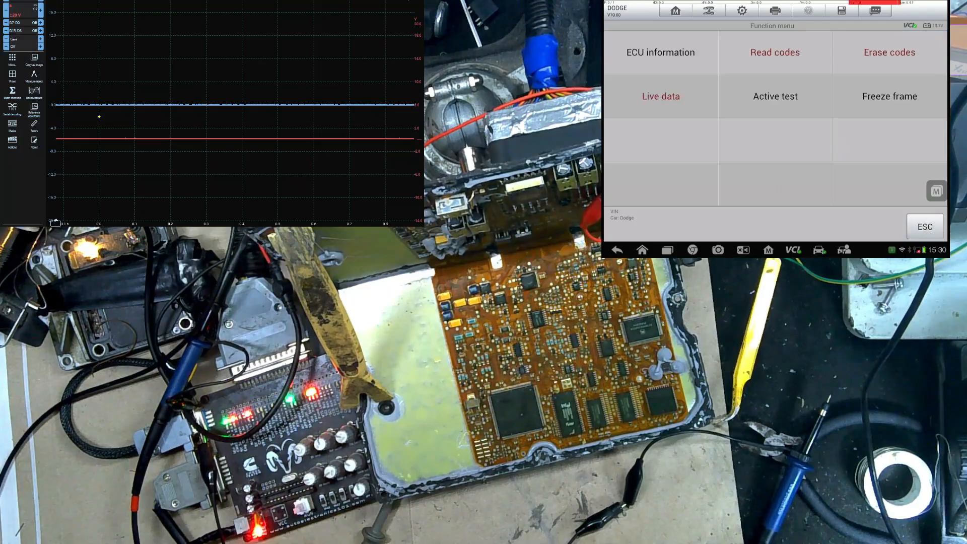
- Read the stored codes again, still showing active P0177 and P0230
left_click(660, 97)
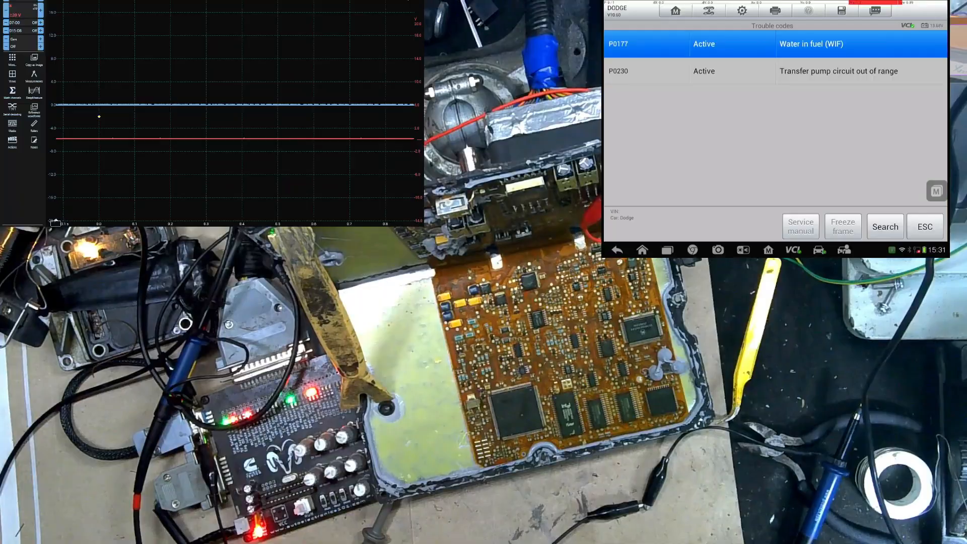
left_click(926, 227)
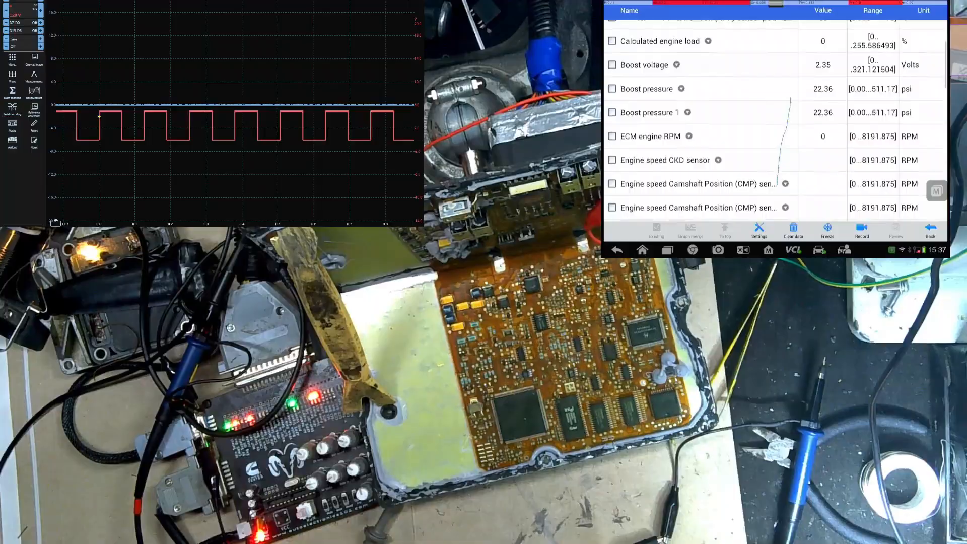
- Scroll the live data to the engine speed rows showing CMP engine speed 949 RPM
scroll("down", 3)
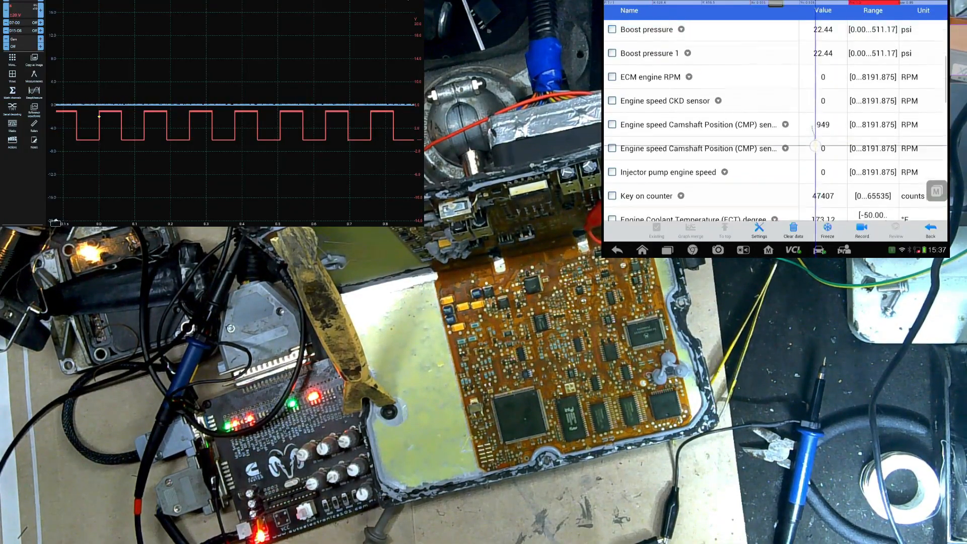
scroll("down", 3)
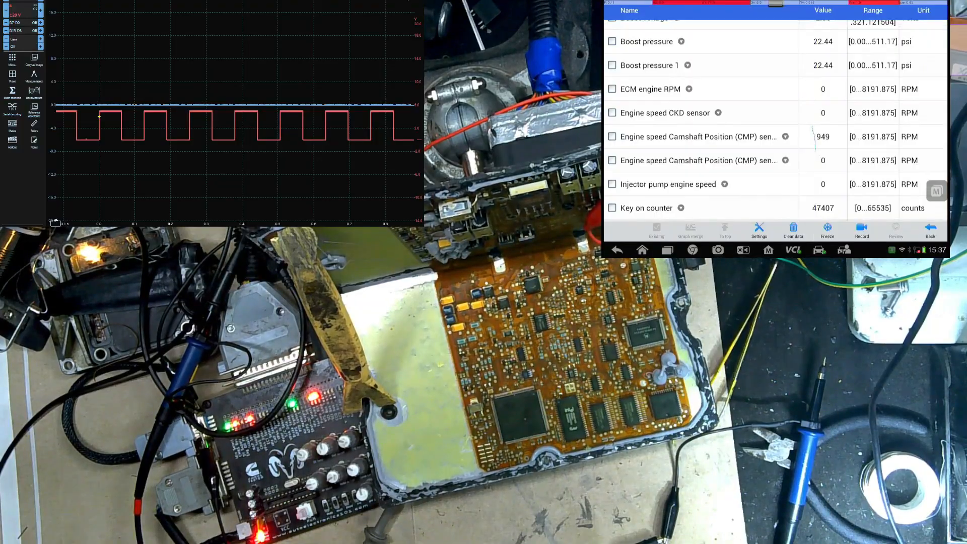